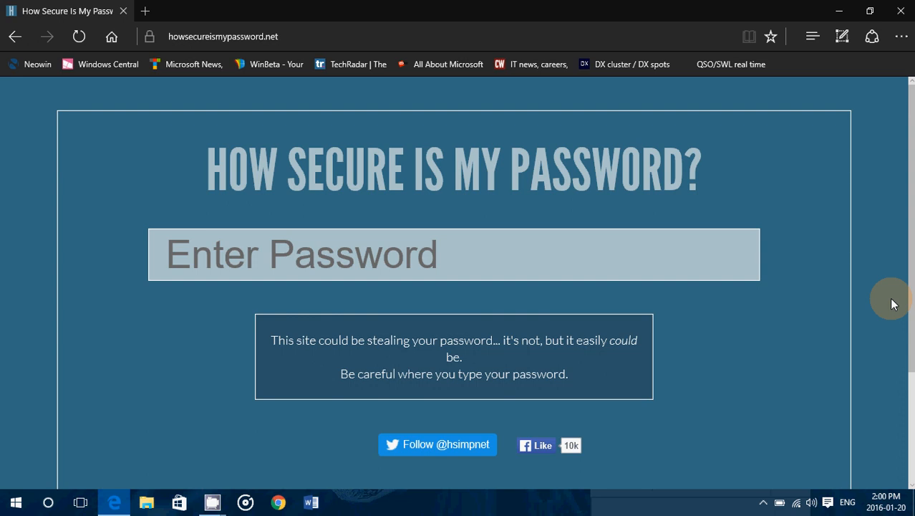
mouse_move(659, 372)
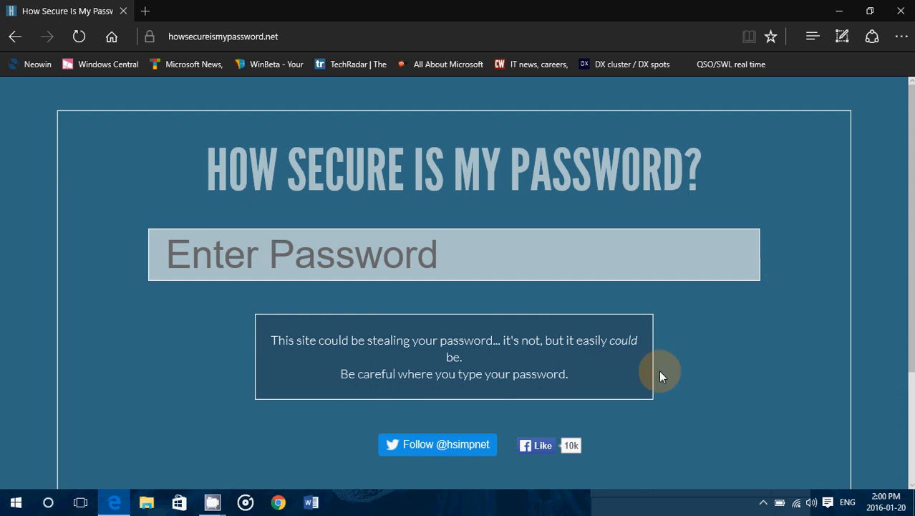
mouse_move(612, 373)
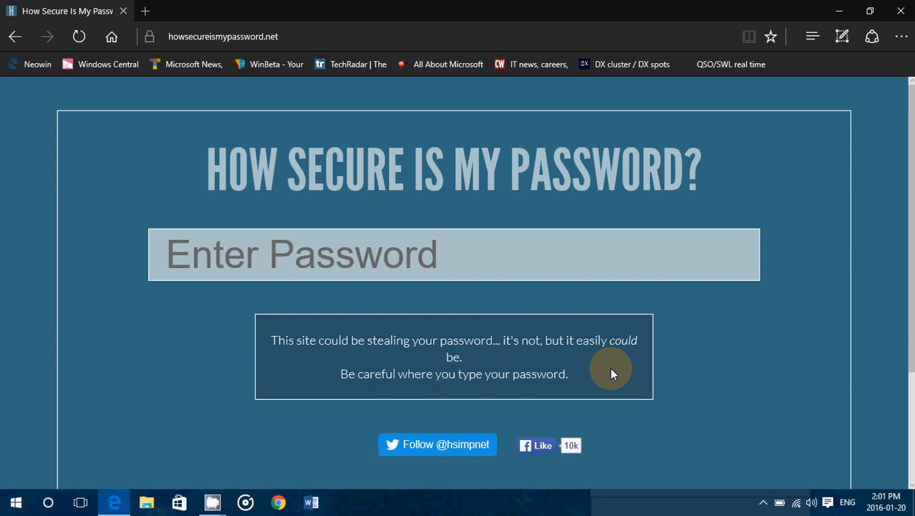
mouse_move(417, 263)
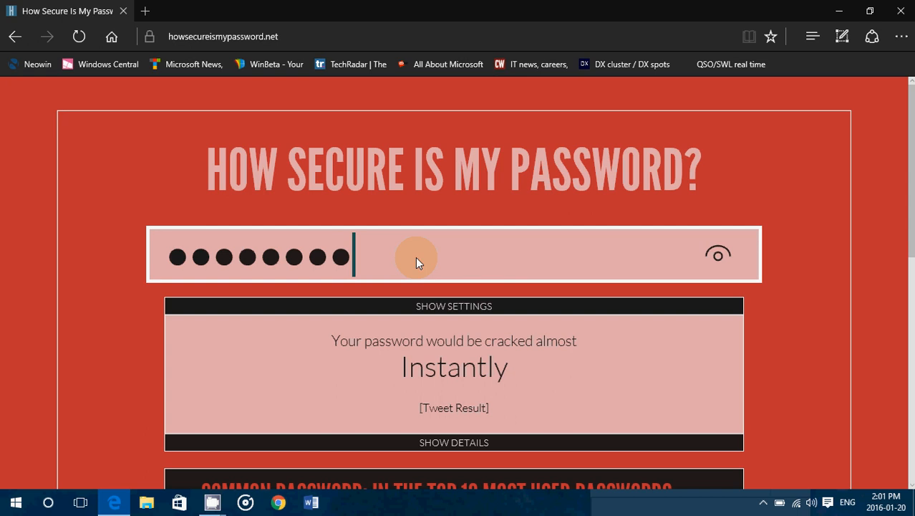
- Enter a two-character password and read its 0.000000324-second crack estimate
type("••")
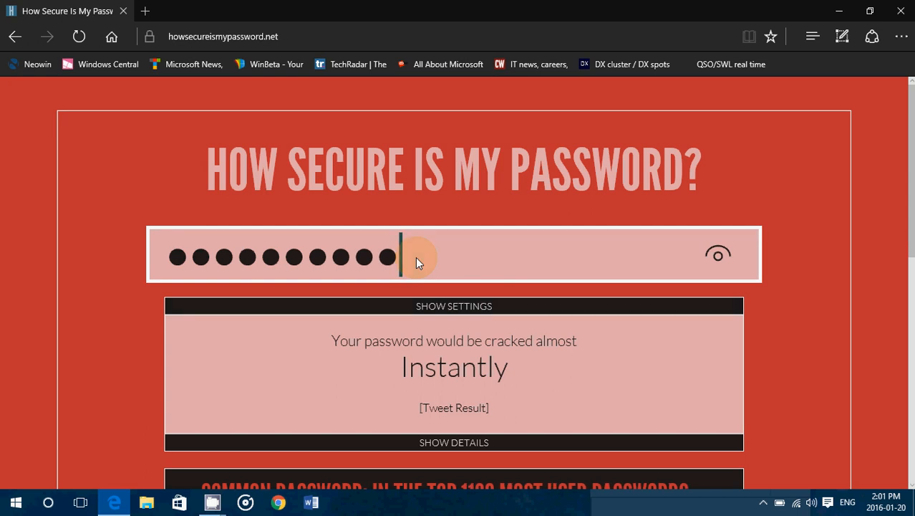
scroll("down", 3)
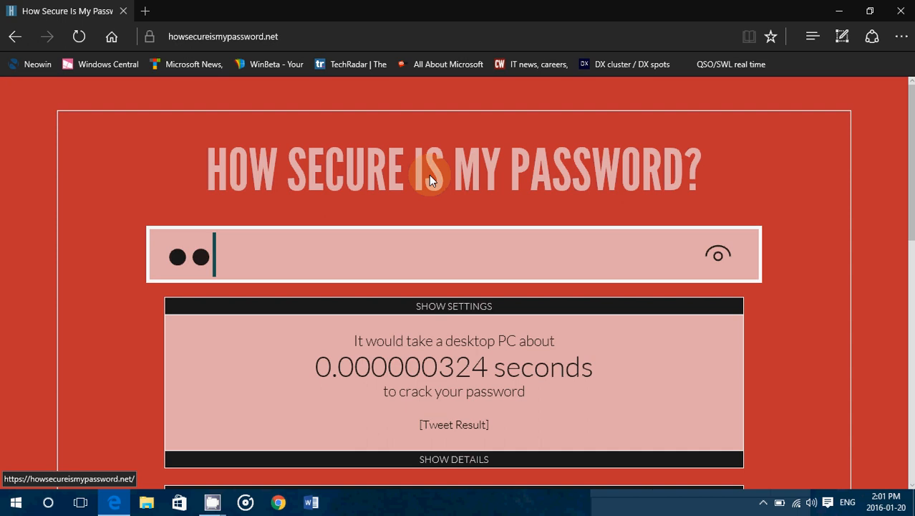
- Enter an eleven-character alphanumeric password and read the 412-year estimate and no-symbols tip
type("a")
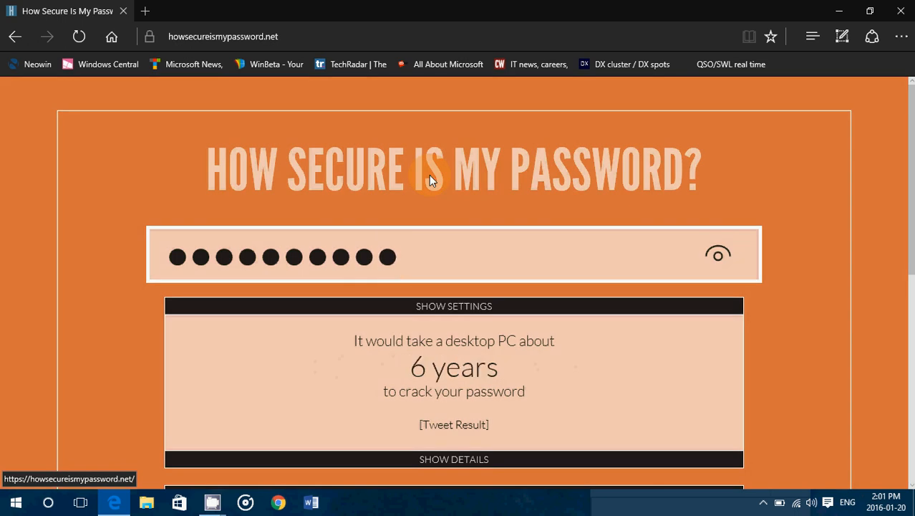
type("•")
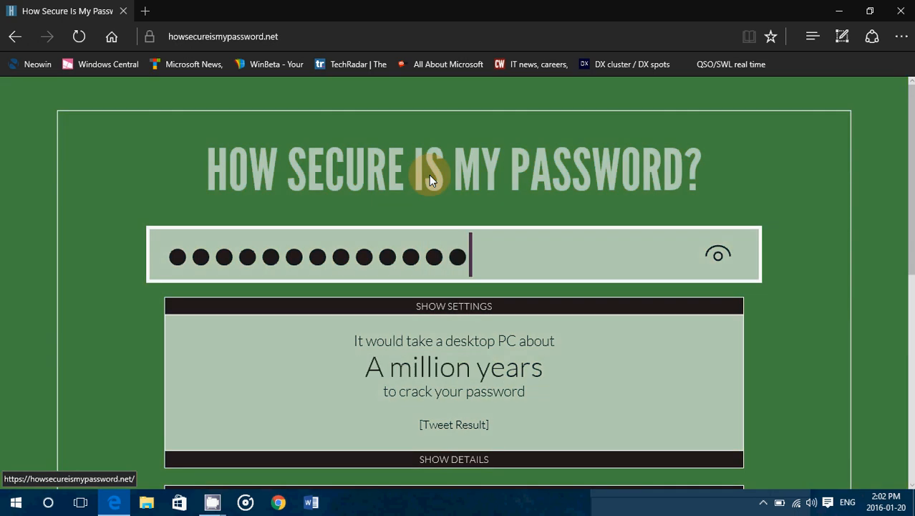
type("•")
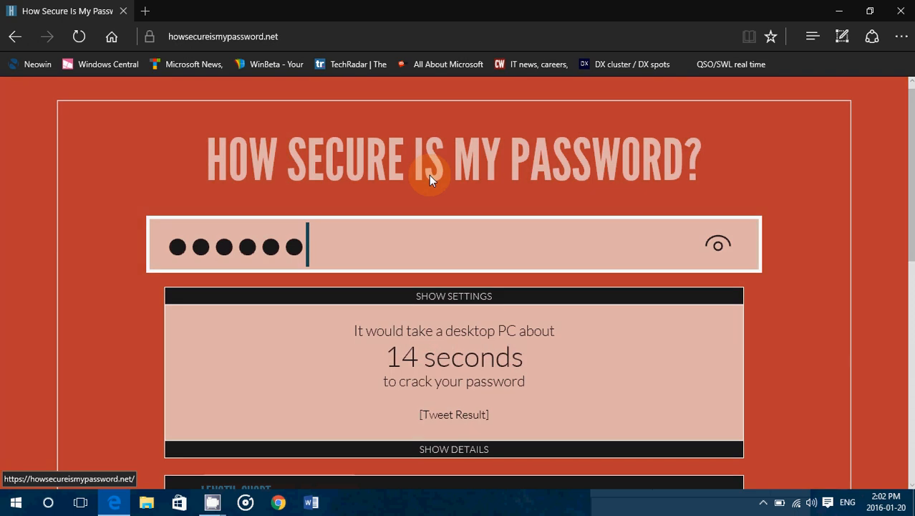
scroll("down", 3)
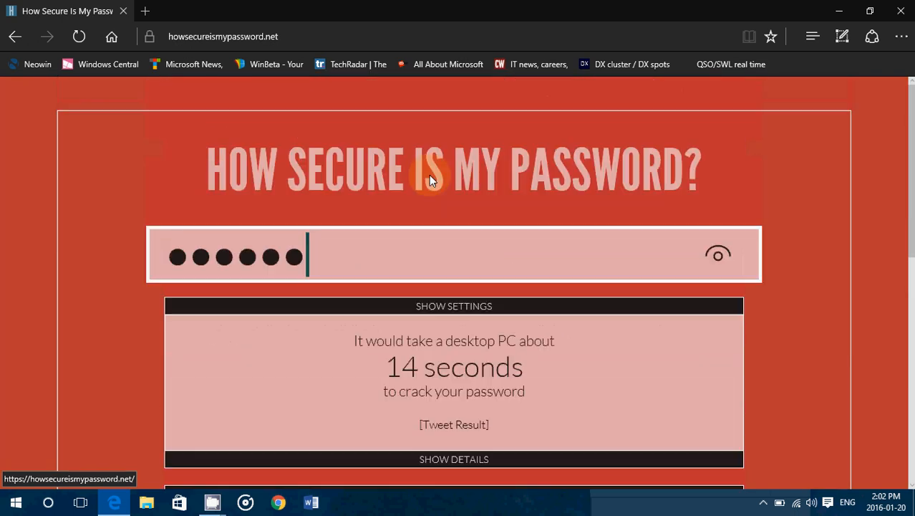
scroll("down", 3)
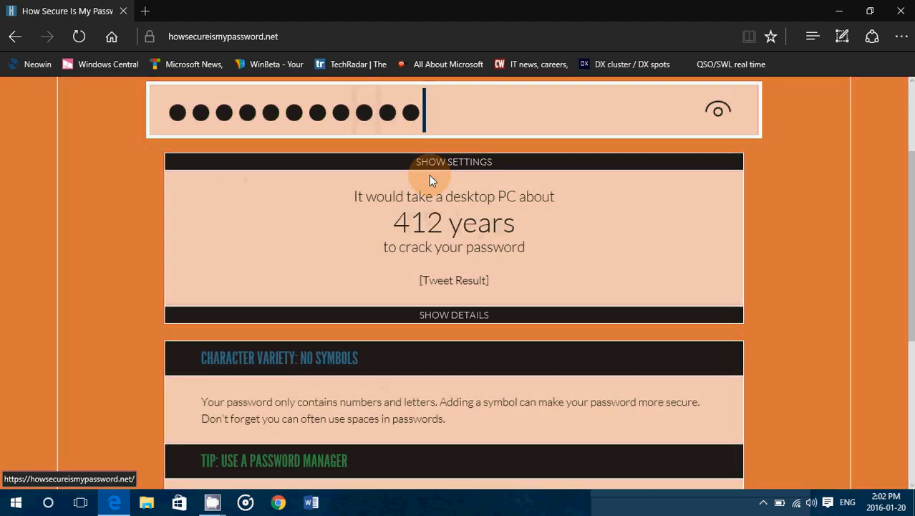
- Scroll to the 'Length: Long' tip for the 12-trillion-year password, then clear the field
scroll("down", 3)
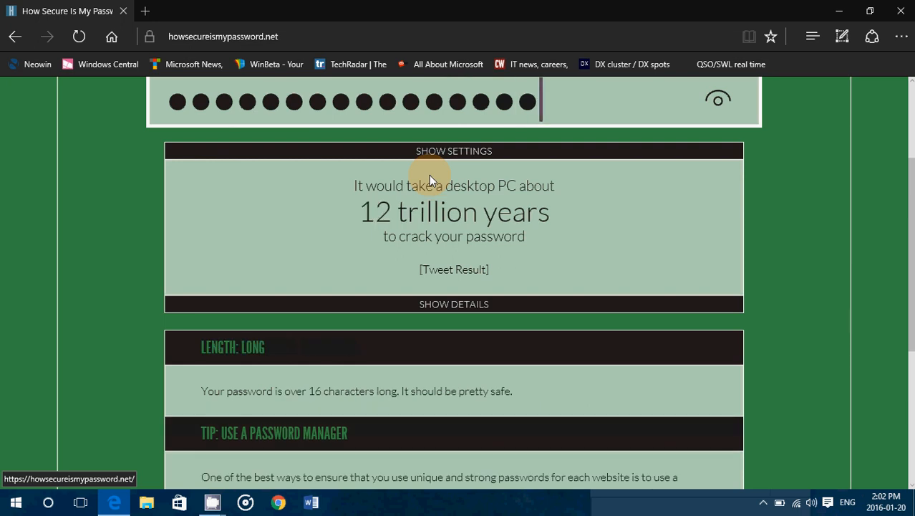
scroll("down", 3)
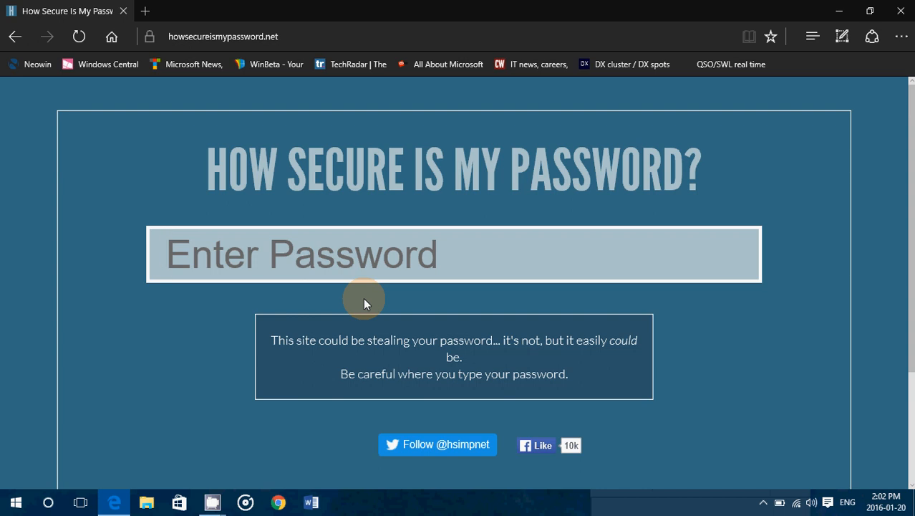
left_click(301, 255)
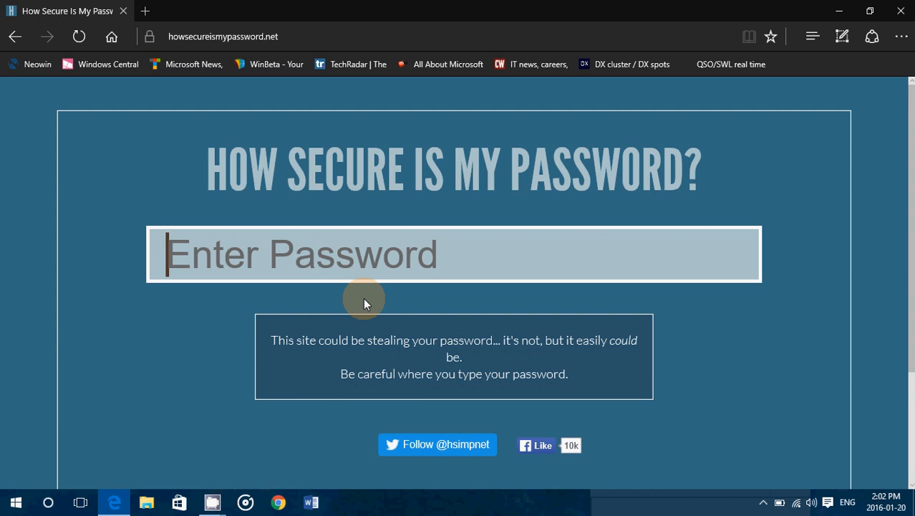
mouse_move(159, 460)
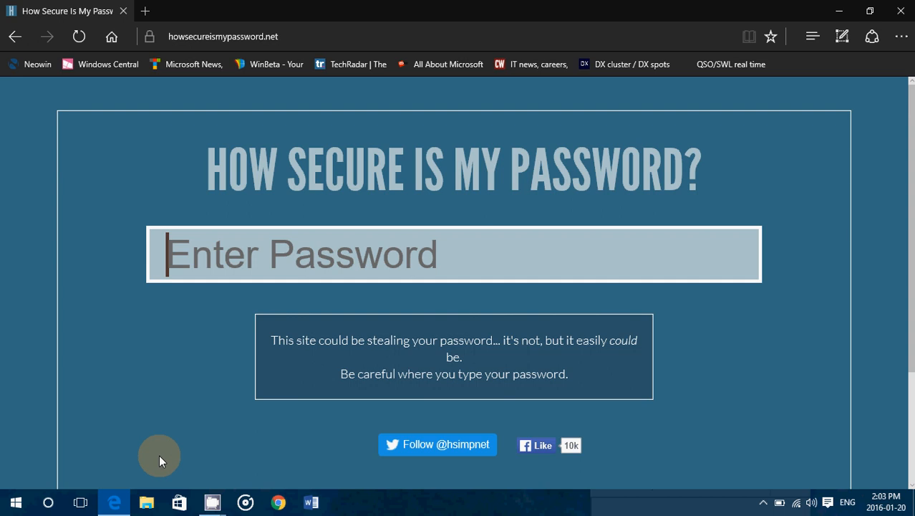
left_click(212, 502)
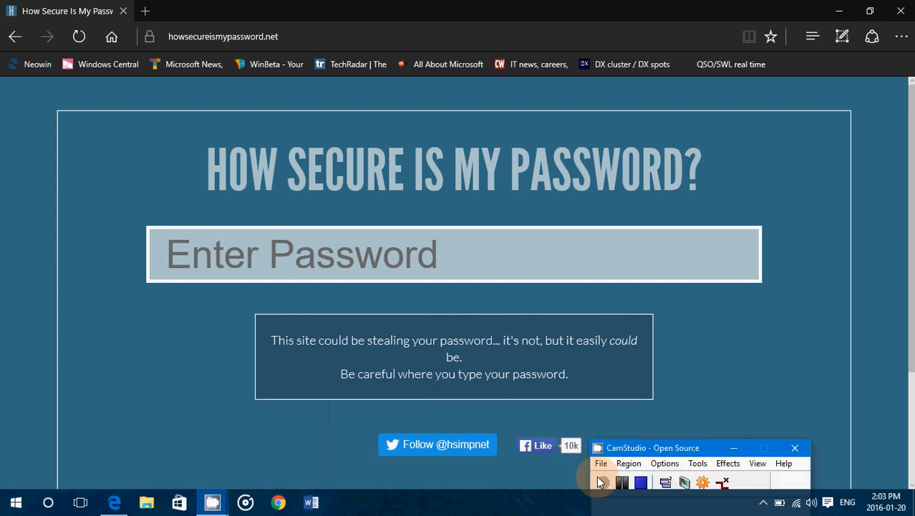